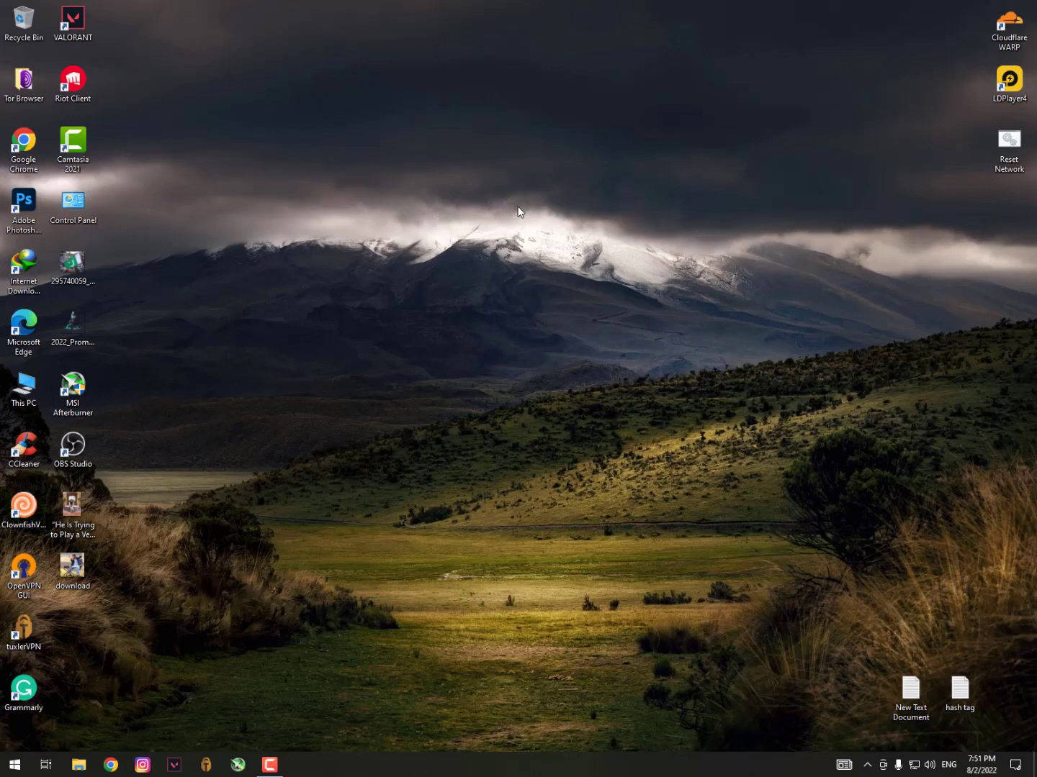
{"action": "mouse_move", "coordinate": [514, 222]}
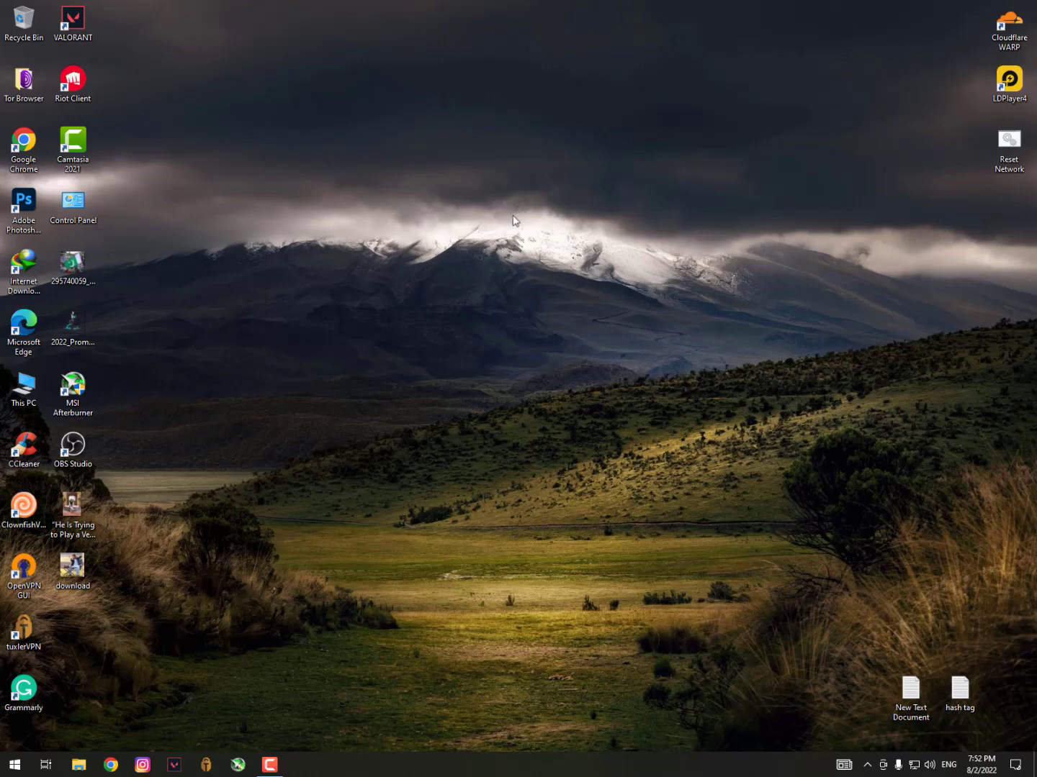
{"action": "mouse_move", "coordinate": [429, 371]}
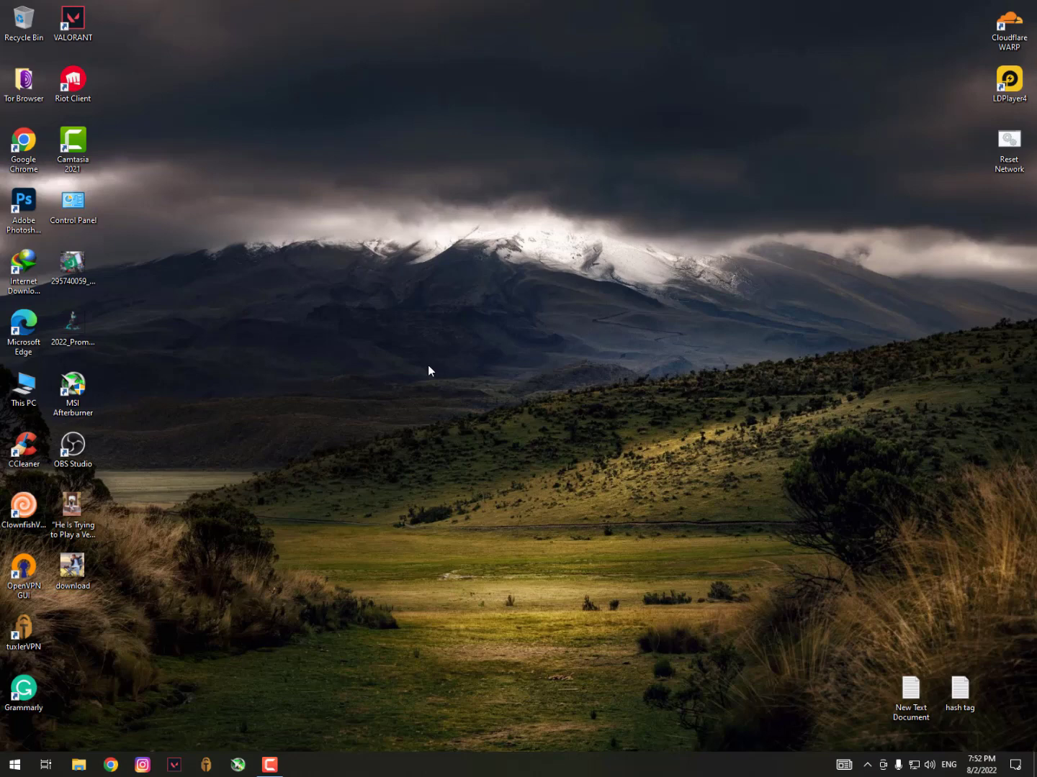
{"action": "mouse_move", "coordinate": [339, 459]}
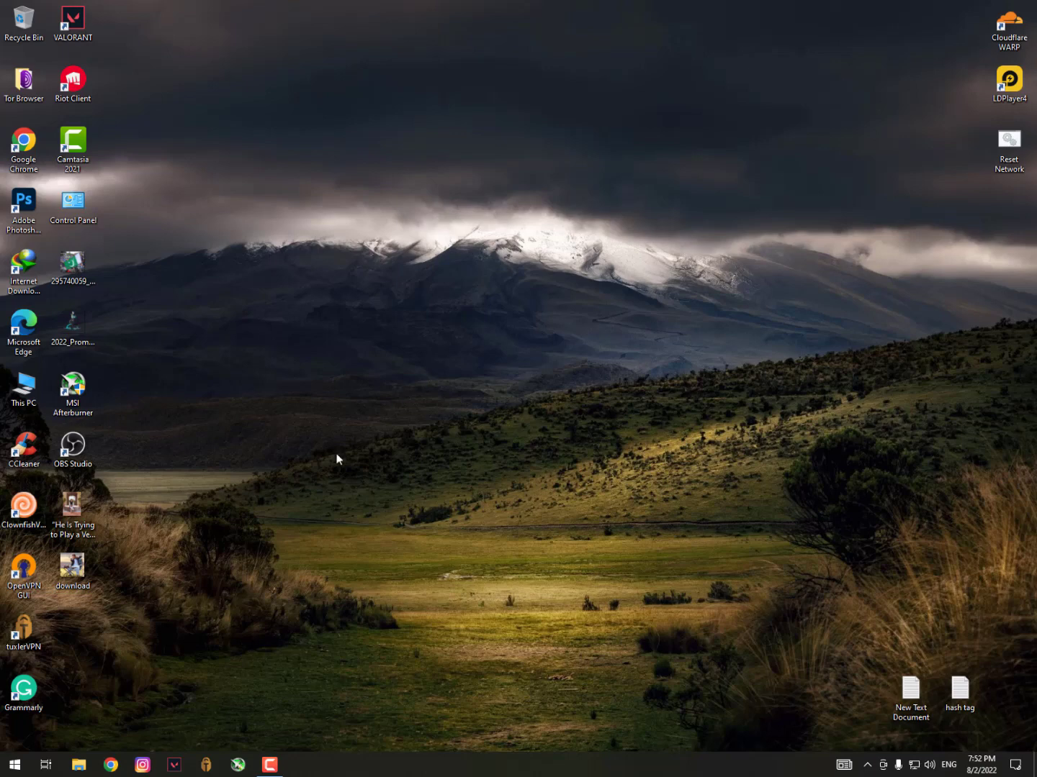
- Briefly look at Windows Settings from the Start menu and close it again
{"action": "left_click", "coordinate": [14, 765]}
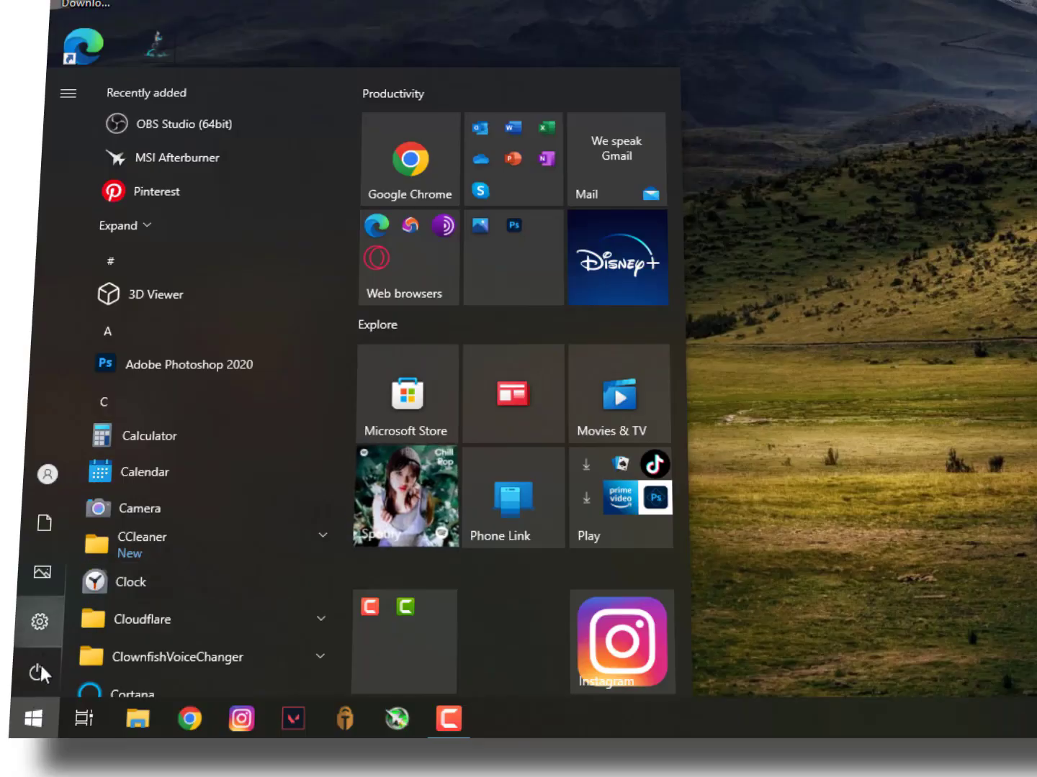
{"action": "left_click", "coordinate": [40, 622]}
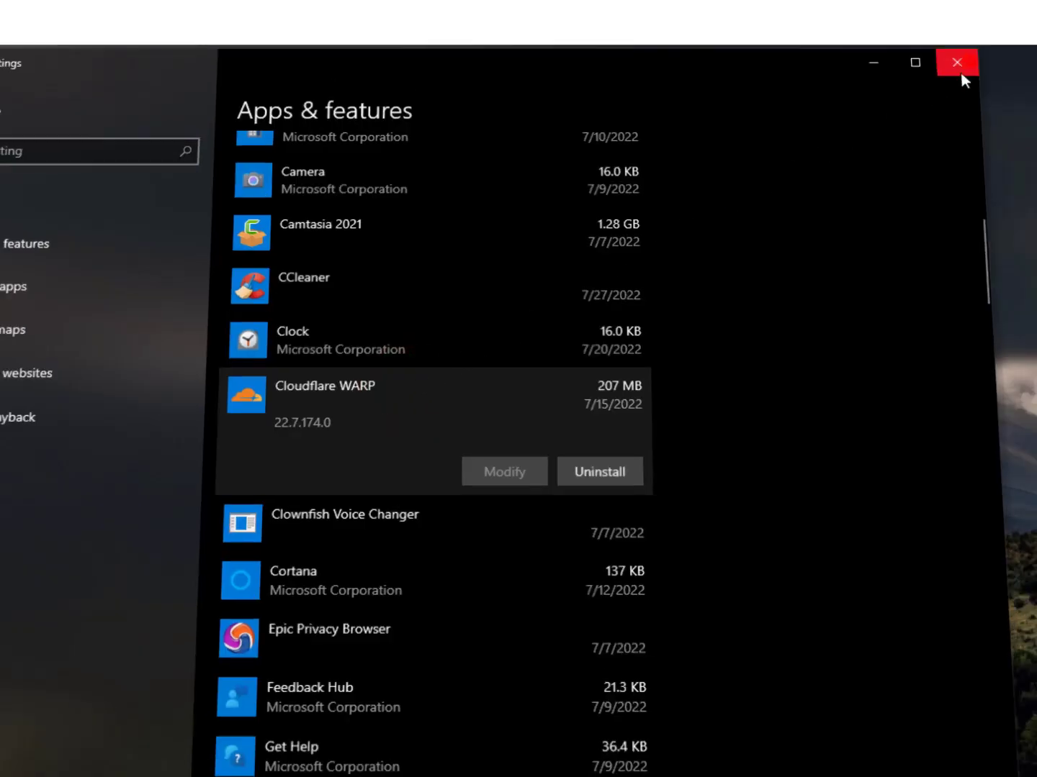
{"action": "left_click", "coordinate": [956, 62]}
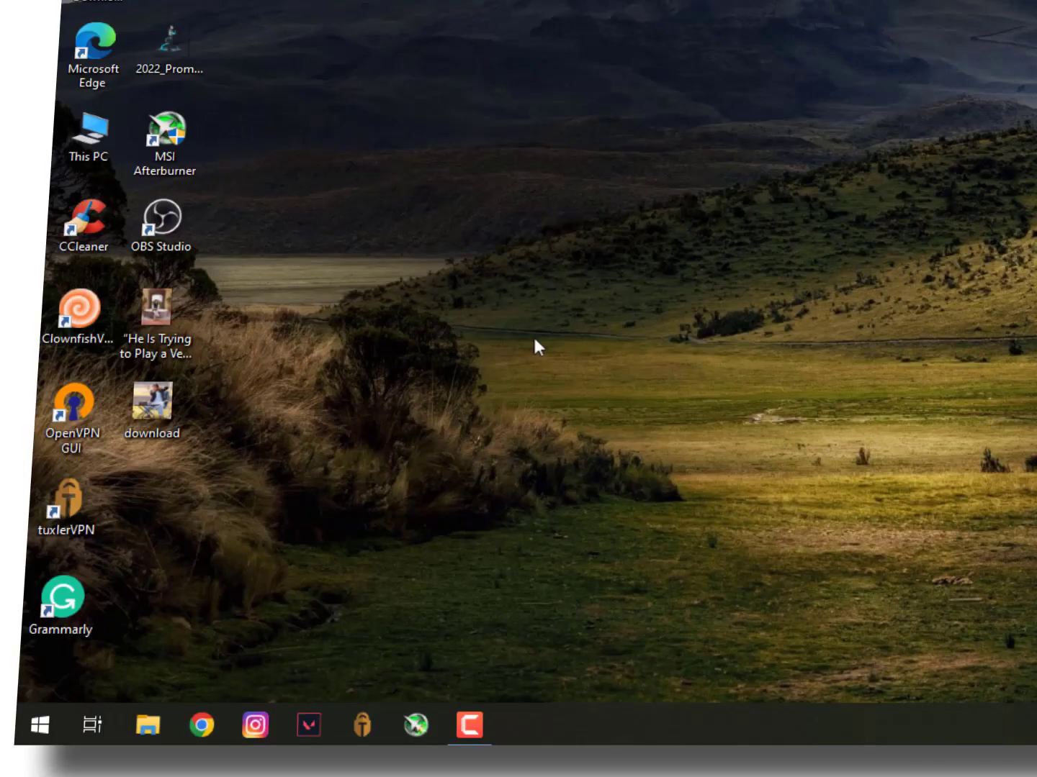
- Launch Command Prompt as administrator by searching 'cmd' in Start
{"action": "left_click", "coordinate": [39, 725]}
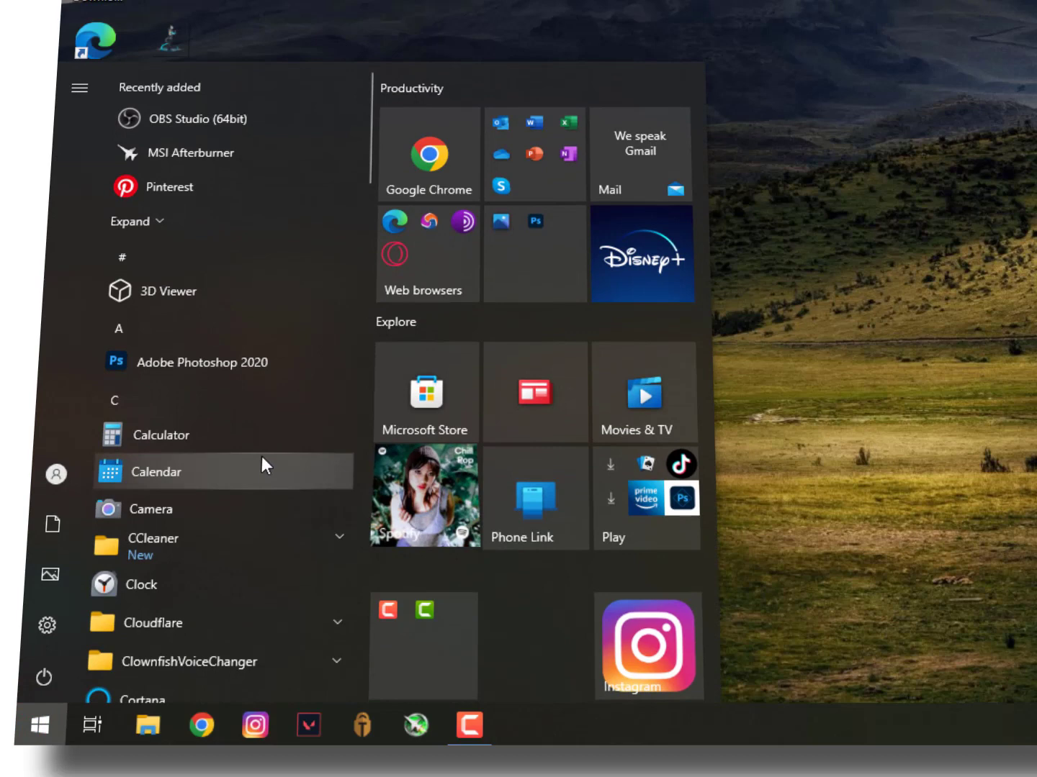
{"action": "type", "text": "cmd"}
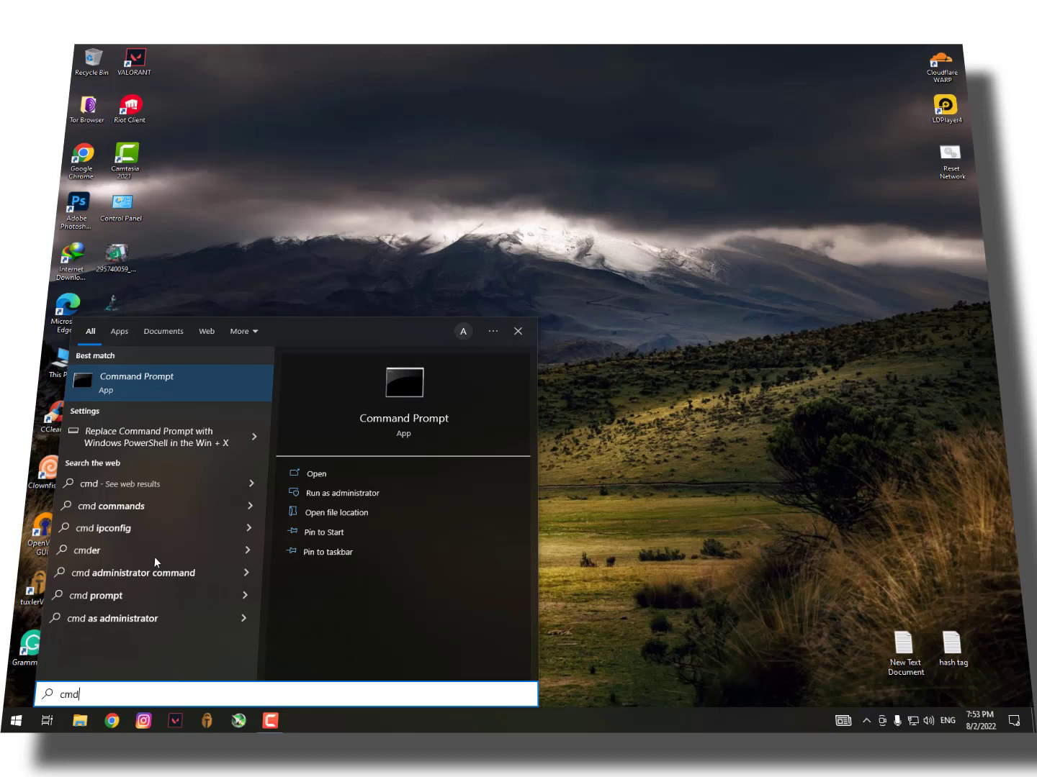
{"action": "left_click", "coordinate": [343, 492]}
{"action": "type", "text": "REG DELETE \"HKLM\\SOFTWARE\\Policies\\Microsoft|windows Defender\" /v Disable antispayware"}
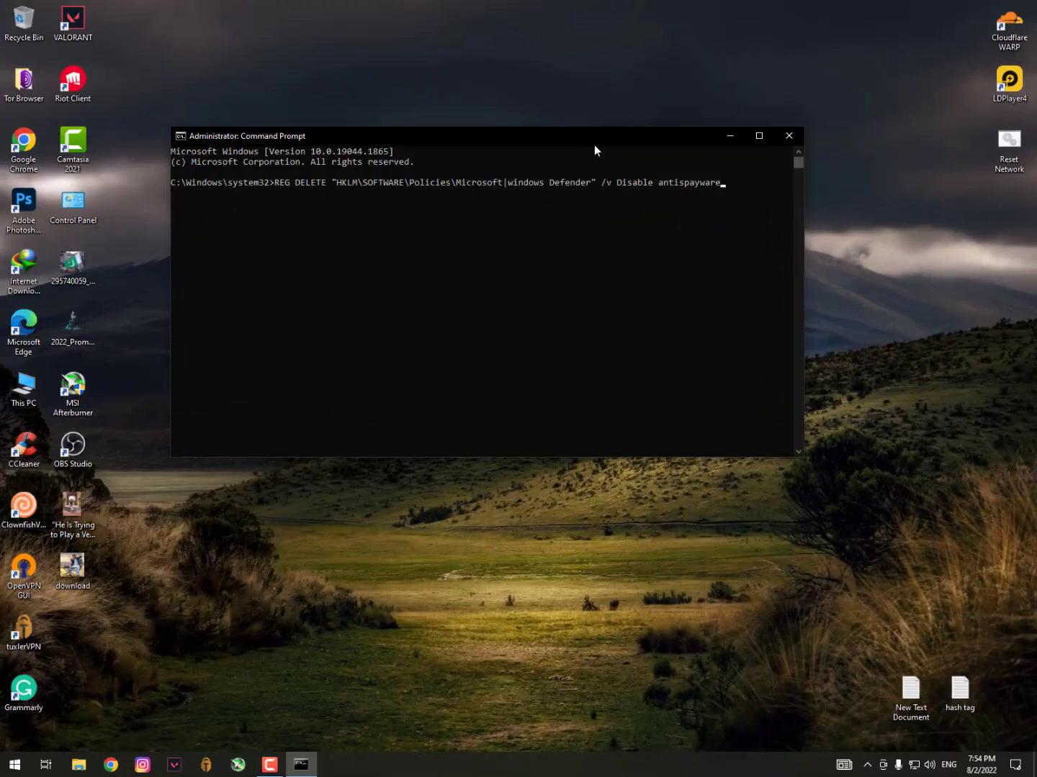
{"action": "mouse_move", "coordinate": [682, 205]}
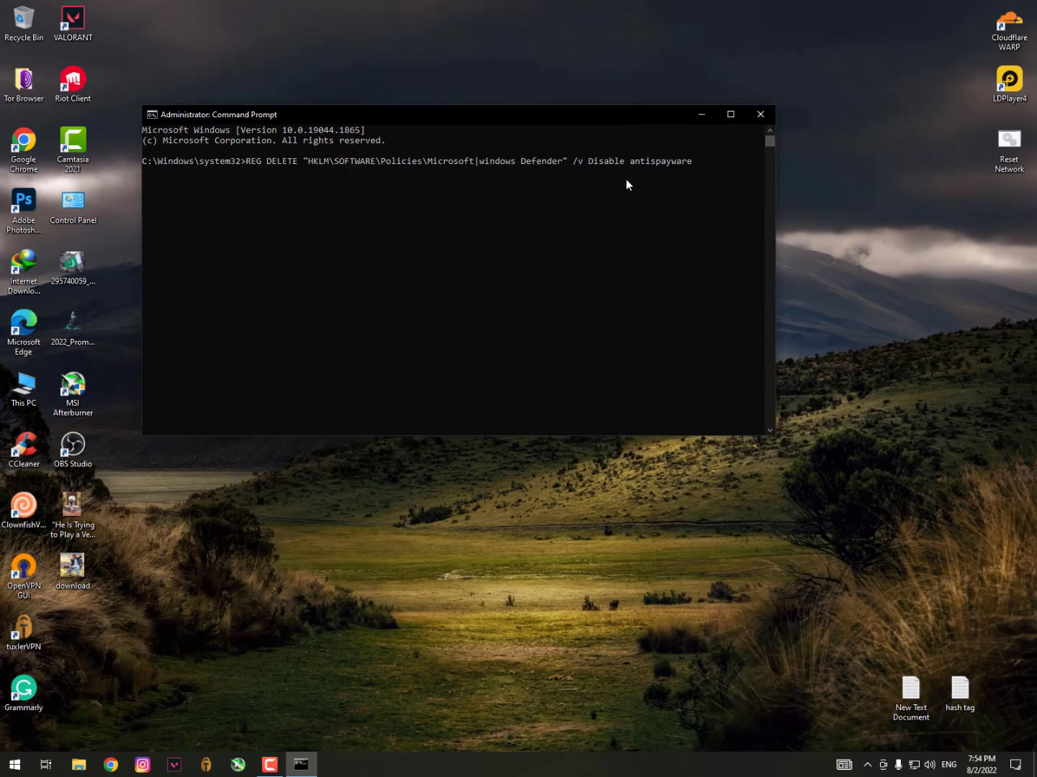
{"action": "mouse_move", "coordinate": [800, 314]}
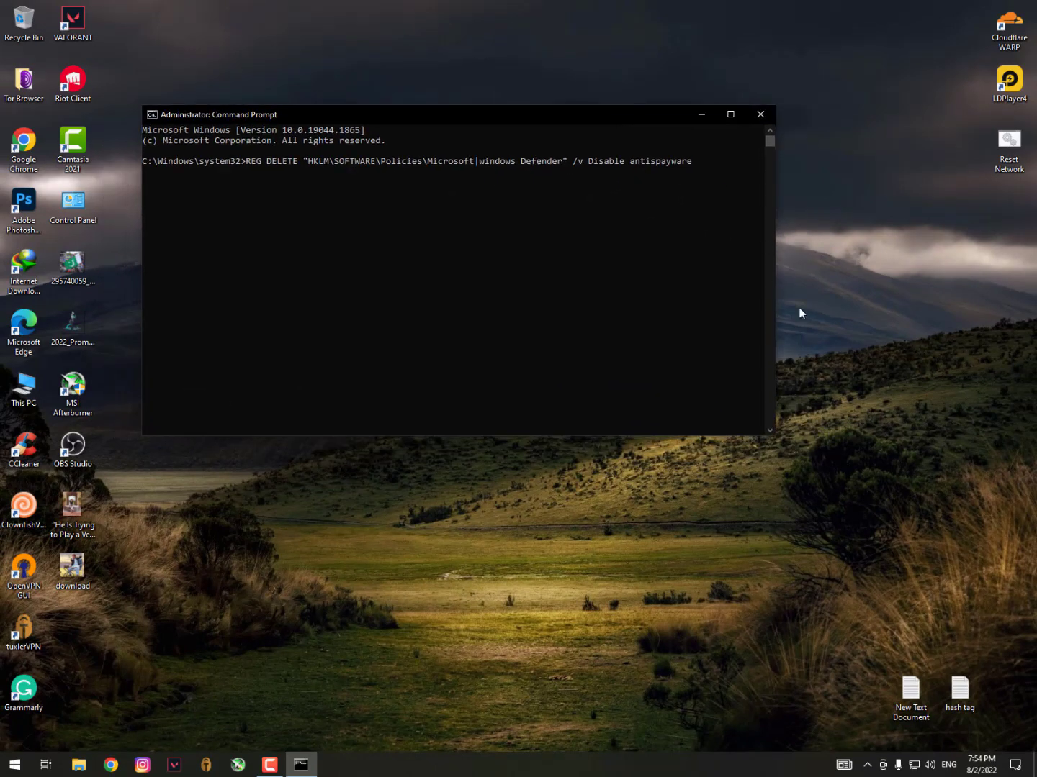
{"action": "mouse_move", "coordinate": [776, 296]}
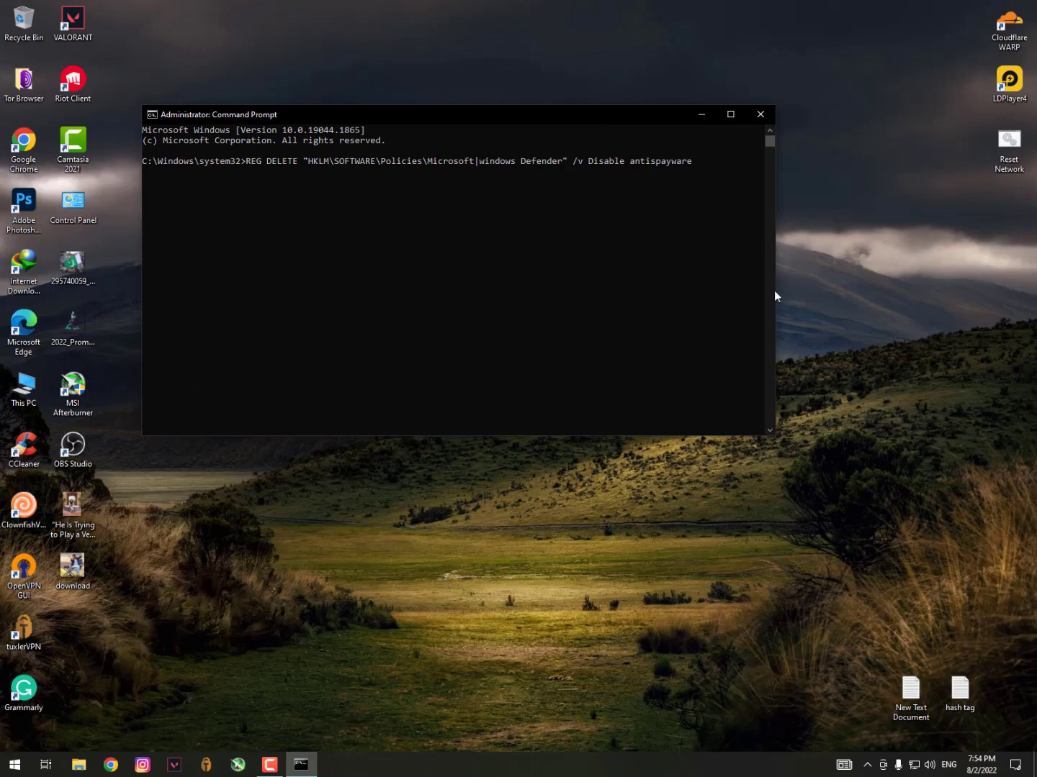
{"action": "mouse_move", "coordinate": [648, 216]}
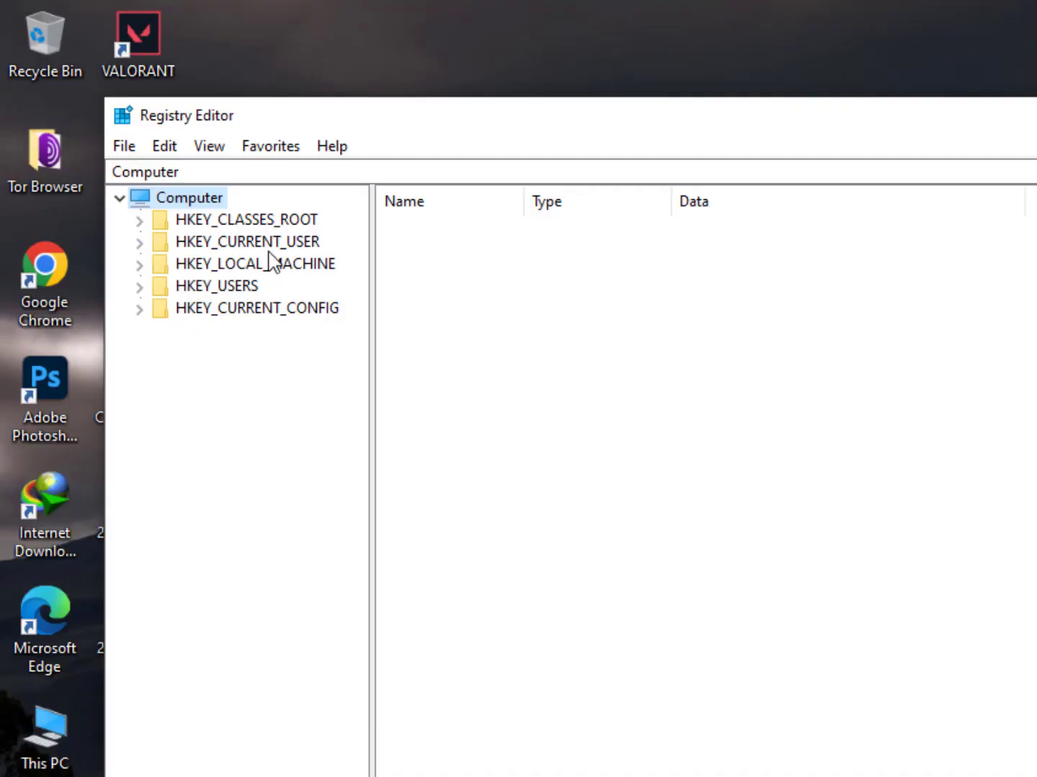
- Navigate HKEY_LOCAL_MACHINE > SOFTWARE > Policies > Microsoft to the Windows Defender key
{"action": "left_click", "coordinate": [140, 262]}
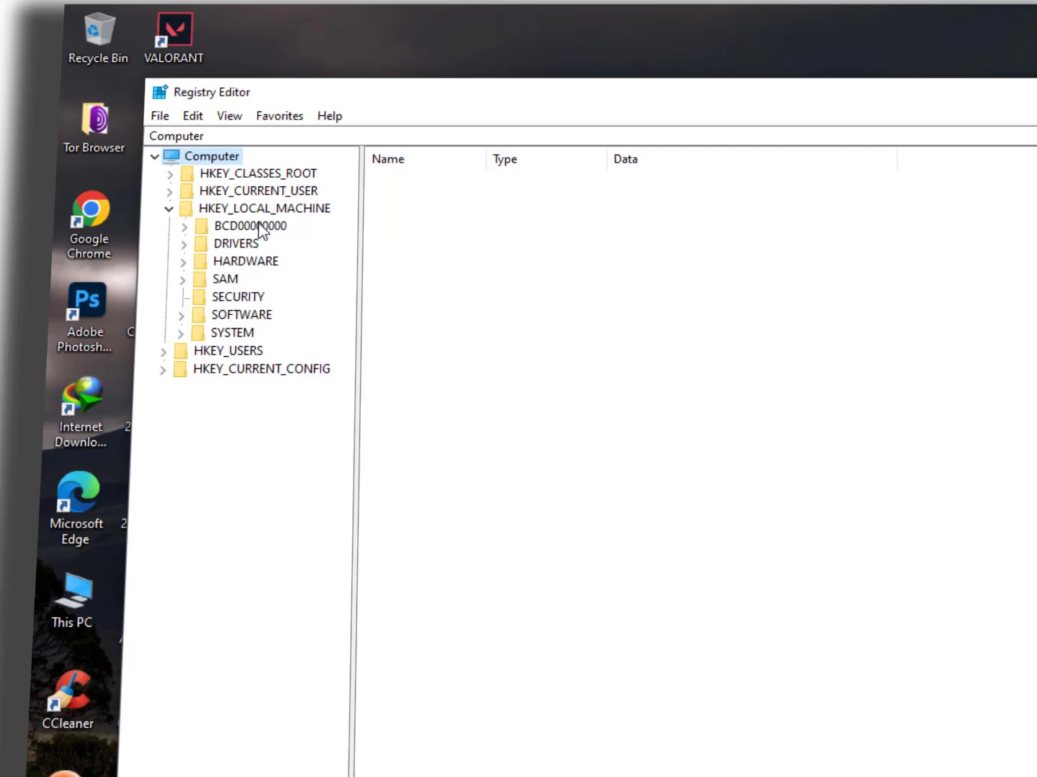
{"action": "mouse_move", "coordinate": [210, 292]}
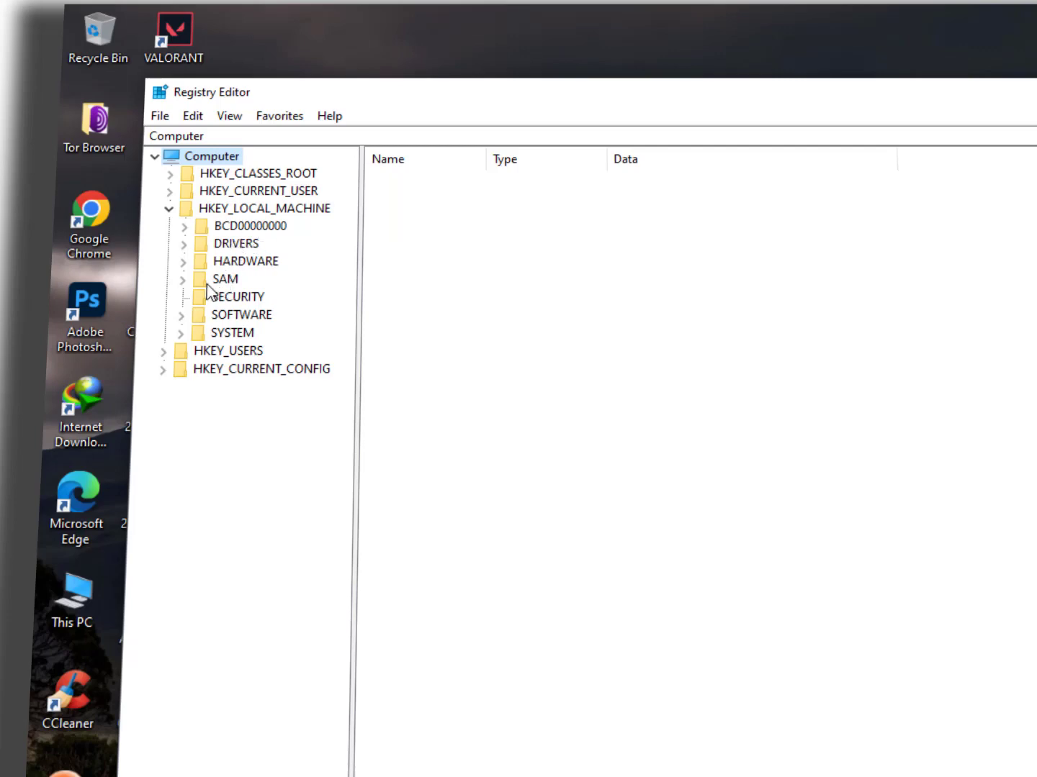
{"action": "left_click", "coordinate": [182, 314]}
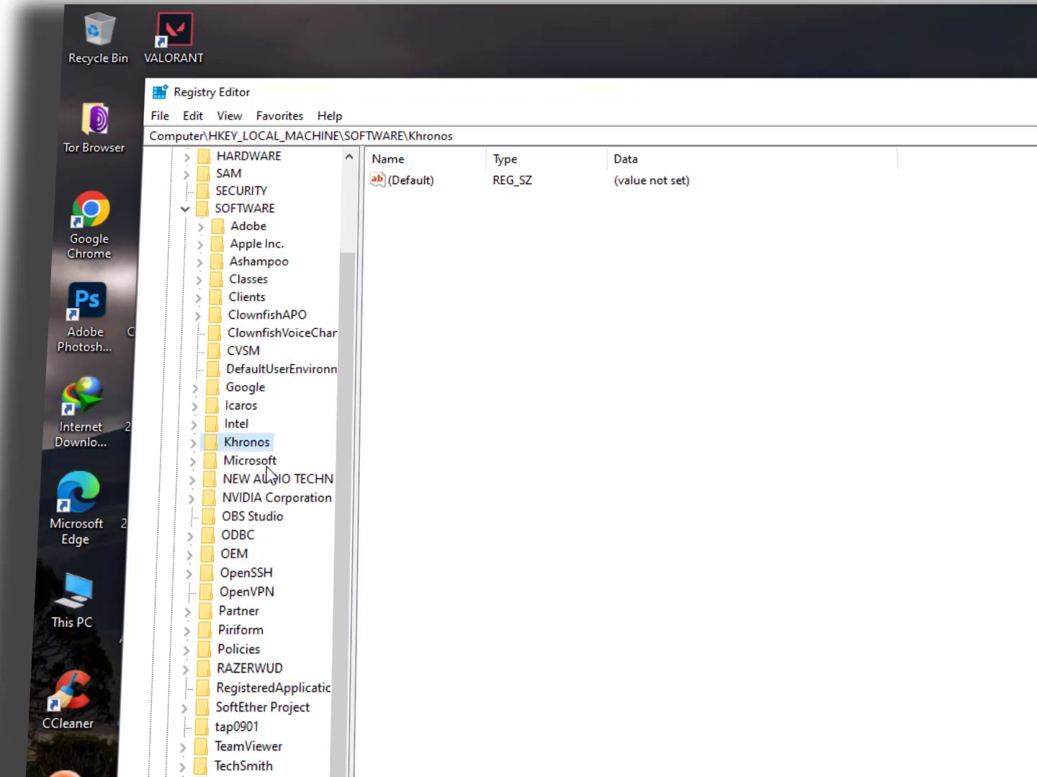
{"action": "mouse_move", "coordinate": [230, 295]}
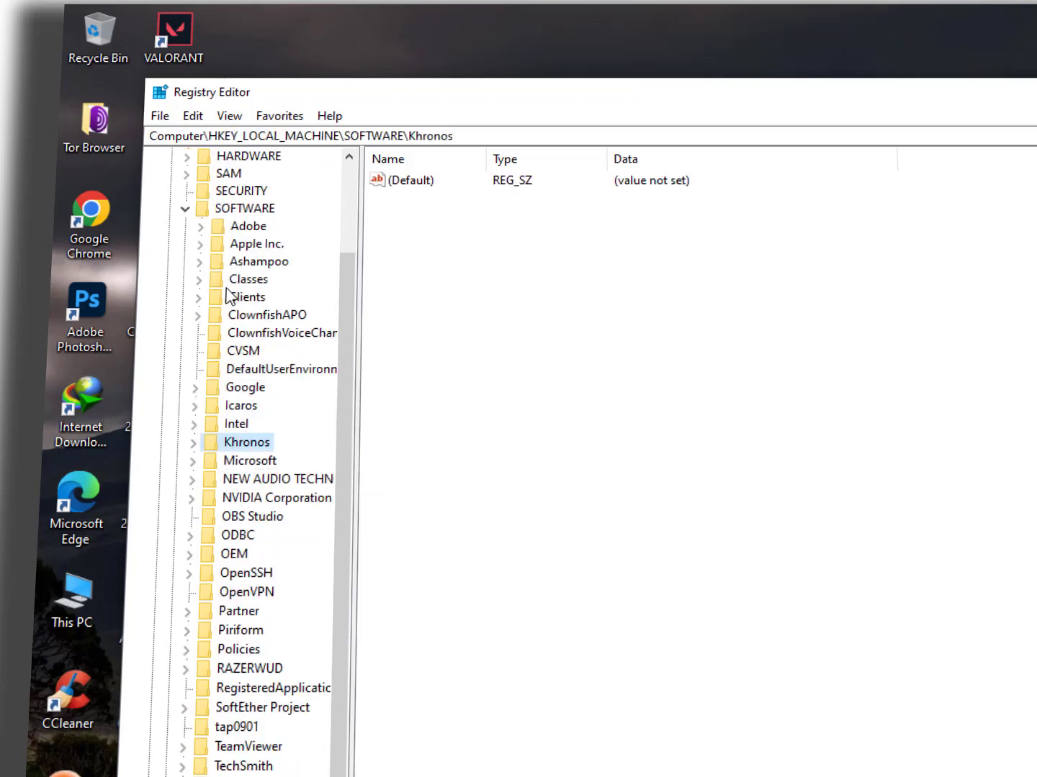
{"action": "mouse_move", "coordinate": [296, 442]}
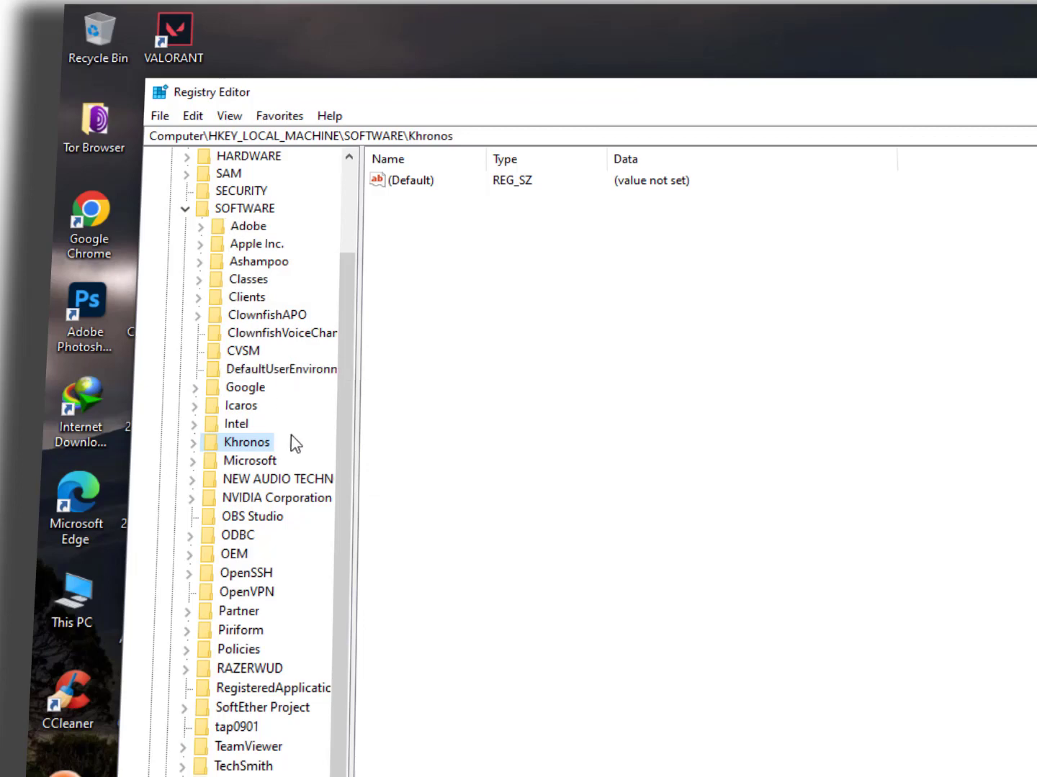
{"action": "left_click", "coordinate": [239, 610]}
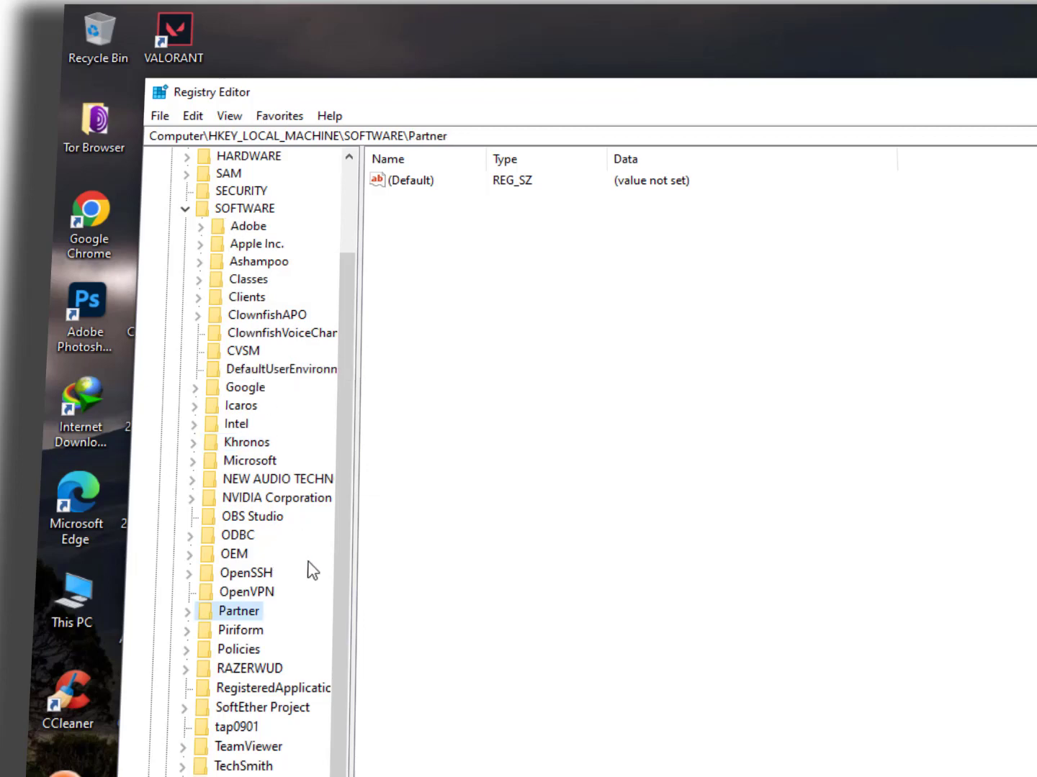
{"action": "left_click", "coordinate": [239, 650]}
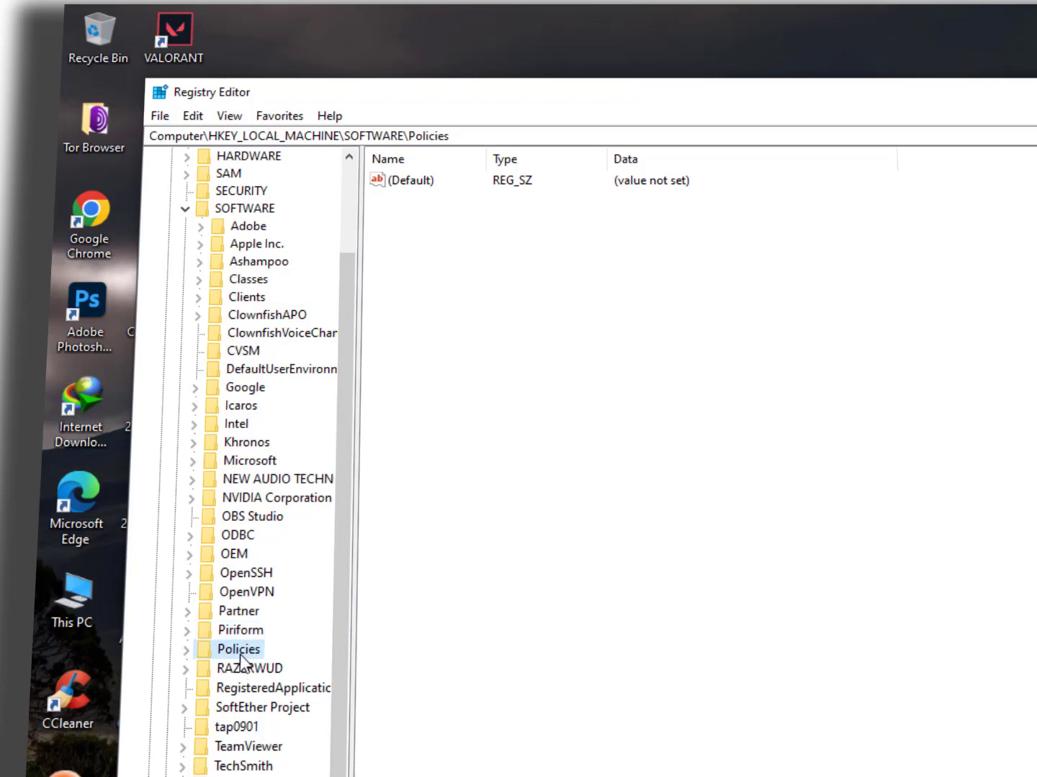
{"action": "left_click", "coordinate": [187, 650]}
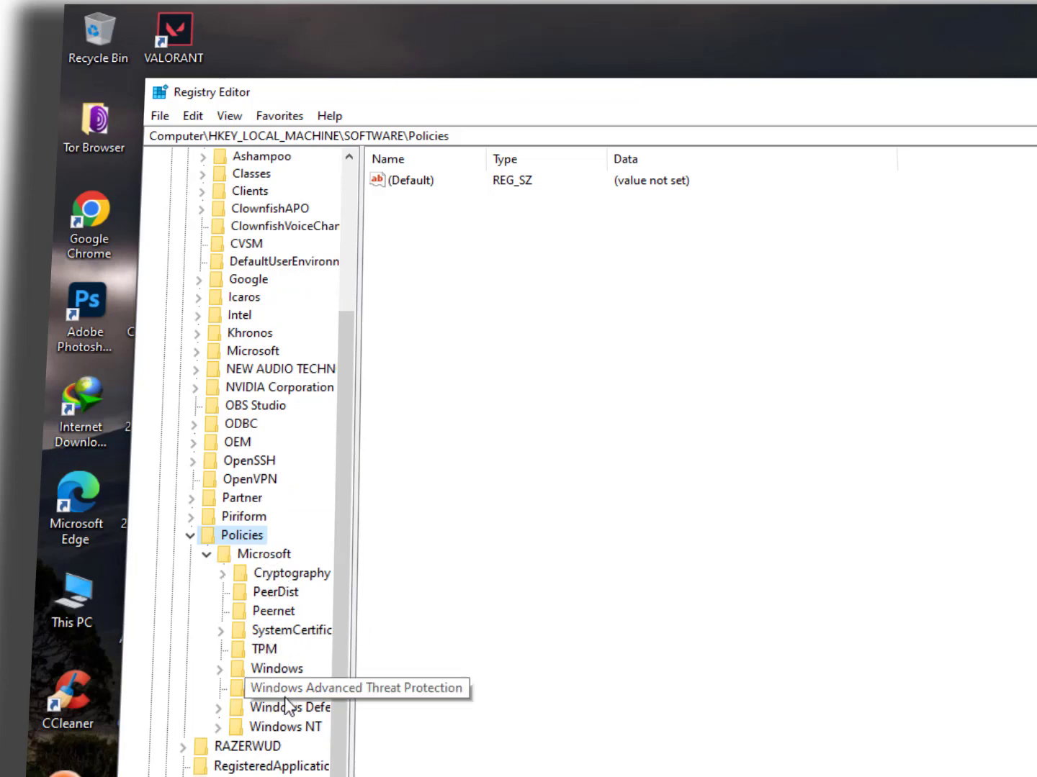
{"action": "left_click", "coordinate": [217, 708]}
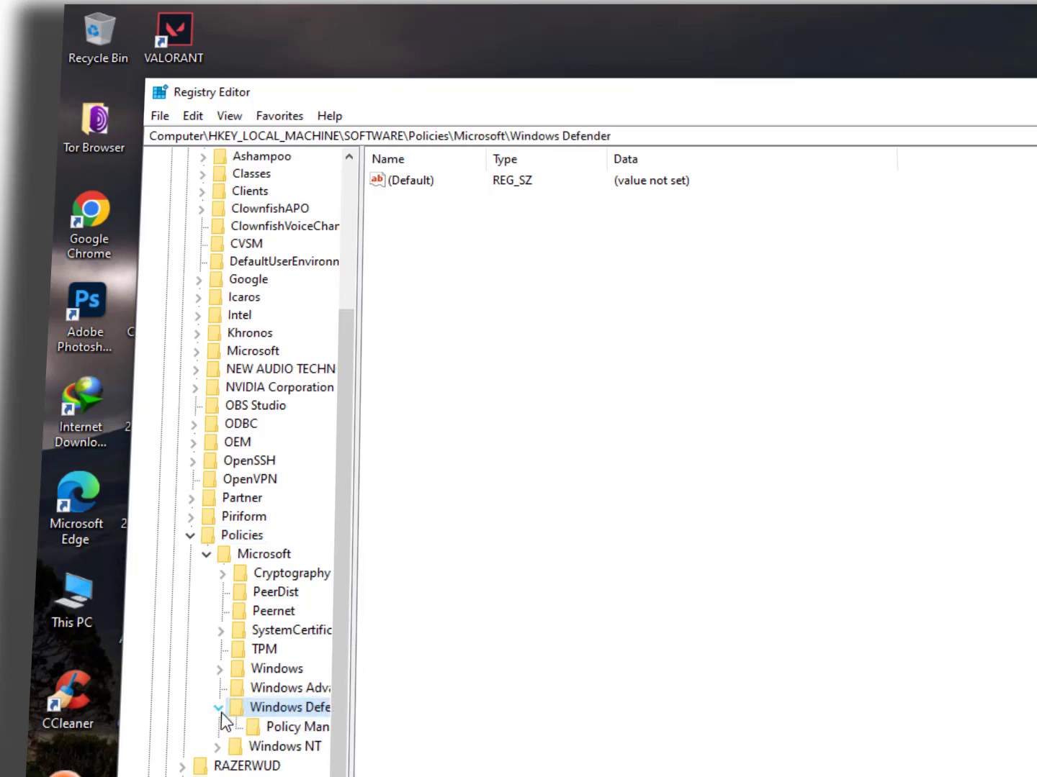
{"action": "scroll", "scroll_direction": "down", "scroll_amount": 3}
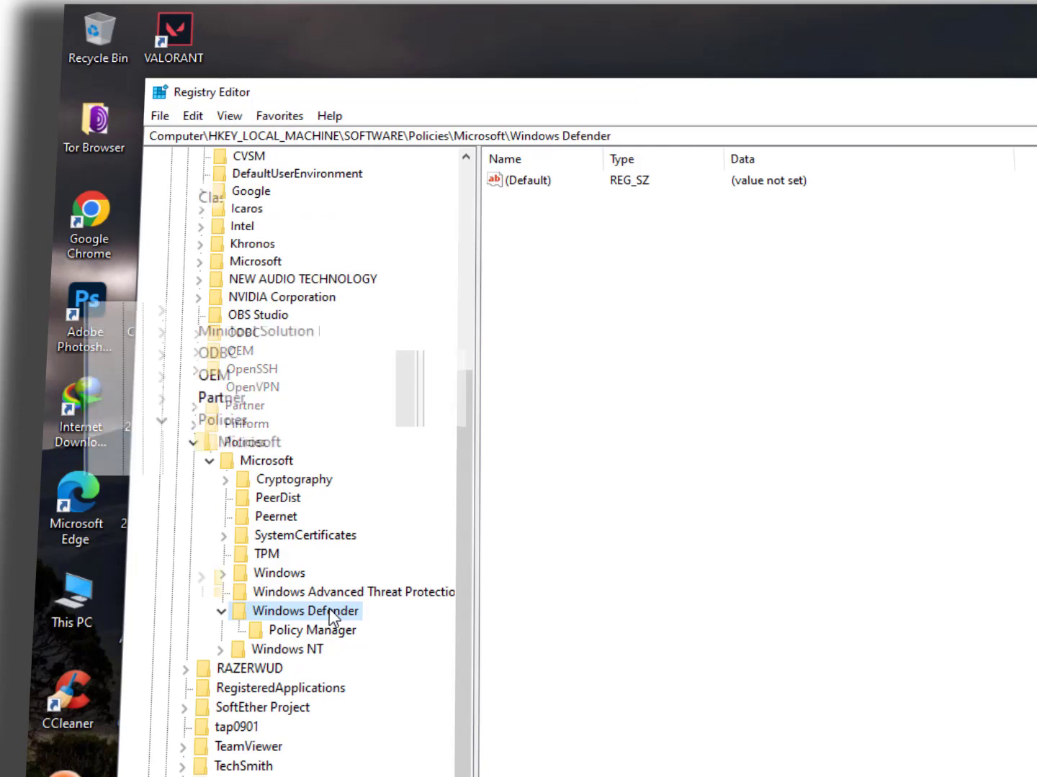
- Dismiss the New value menu without adding anything and close Registry Editor
{"action": "right_click", "coordinate": [504, 208]}
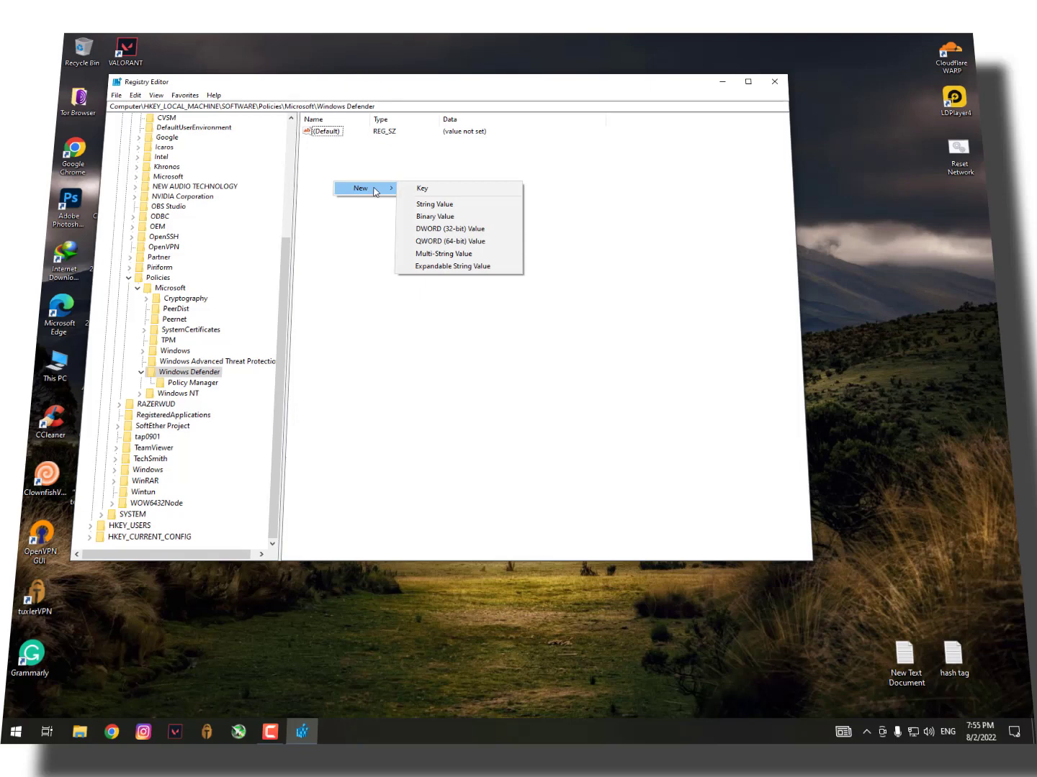
{"action": "mouse_move", "coordinate": [449, 216]}
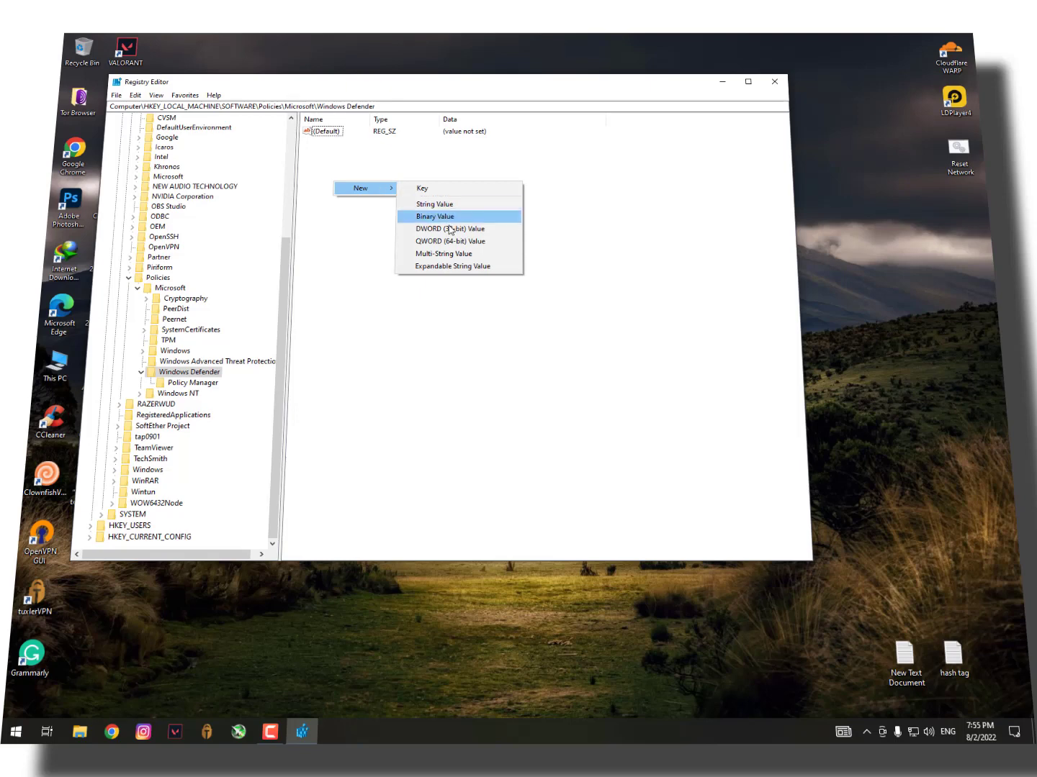
{"action": "left_click", "coordinate": [353, 164]}
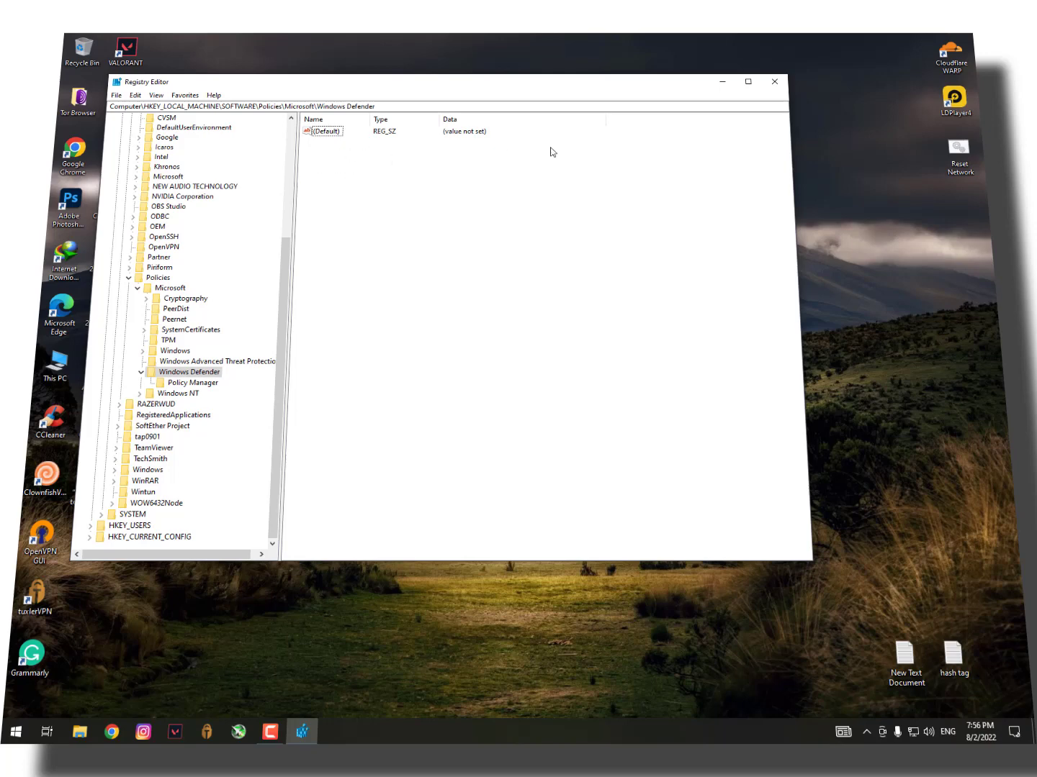
{"action": "left_click", "coordinate": [774, 81]}
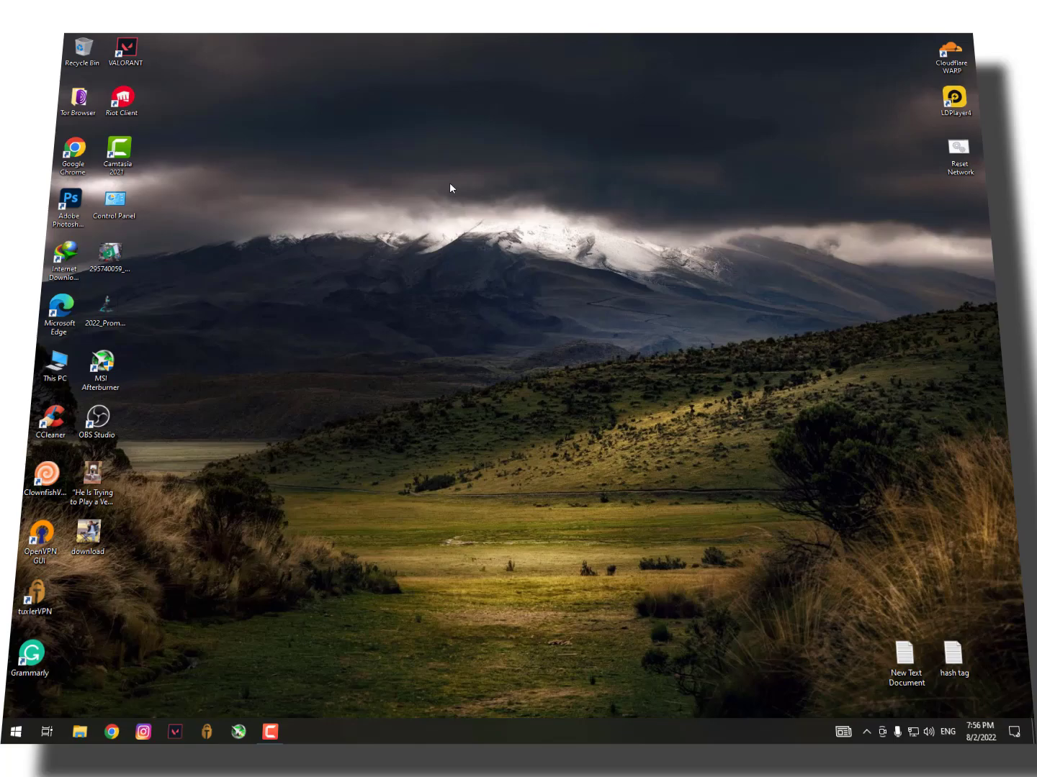
- Run msconfig and hide all Microsoft services on the Services tab
{"action": "type", "text": "ms"}
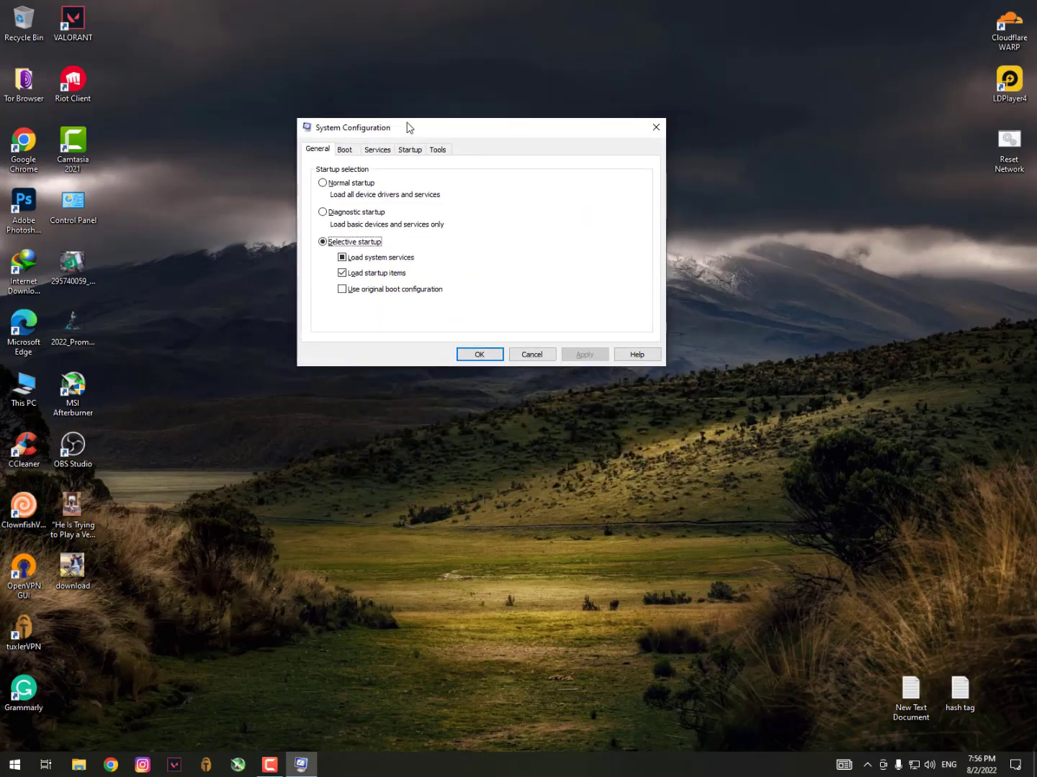
{"action": "left_click", "coordinate": [377, 150]}
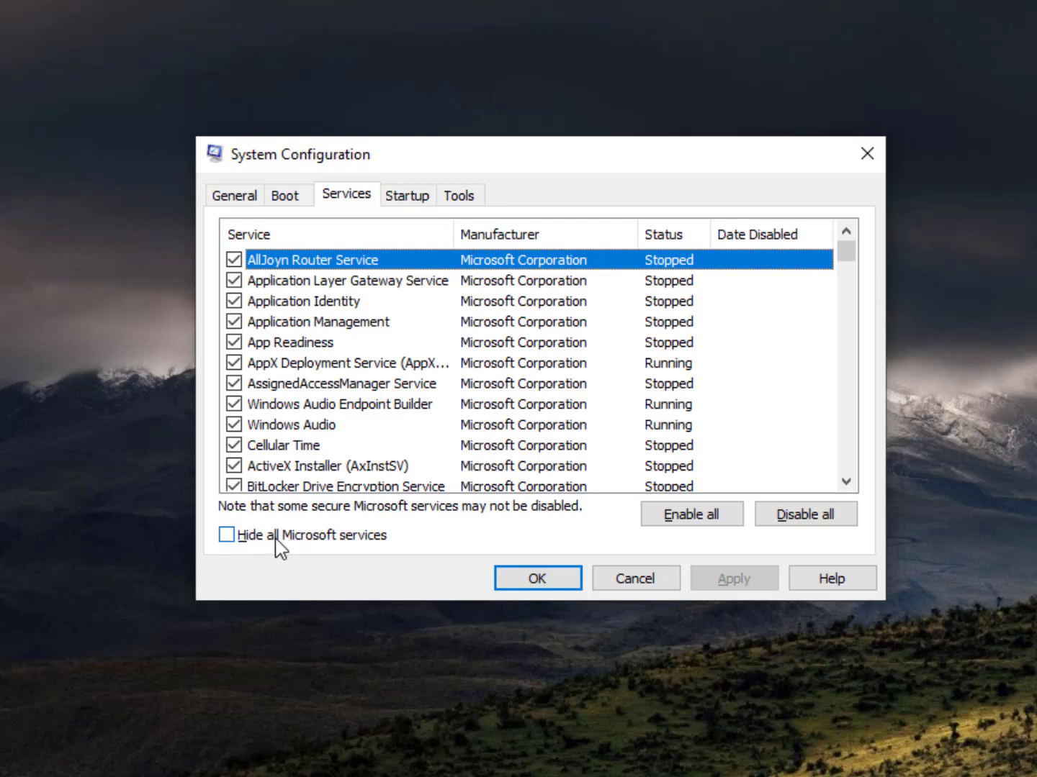
{"action": "left_click", "coordinate": [228, 535]}
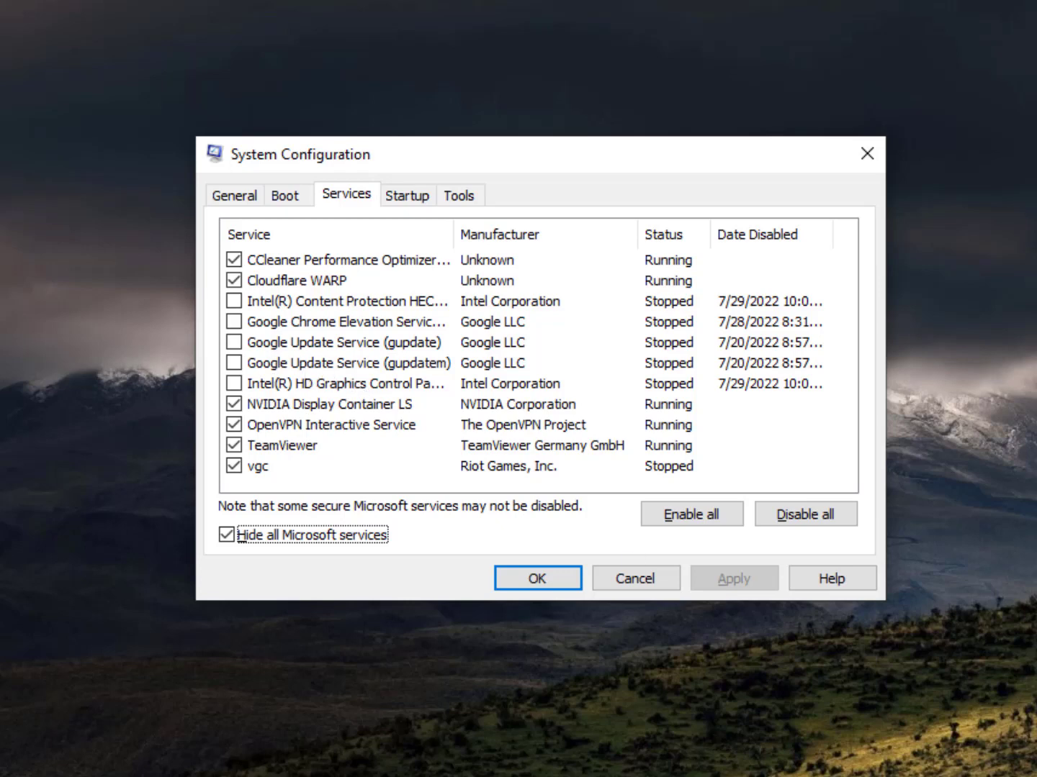
{"action": "mouse_move", "coordinate": [380, 567]}
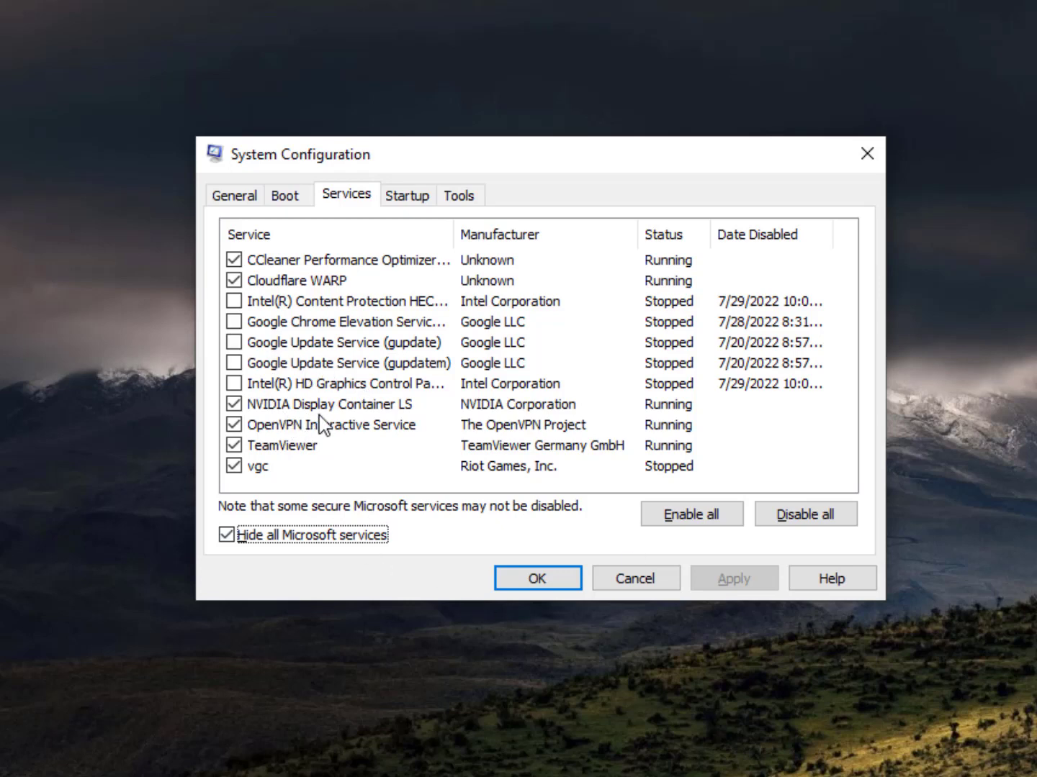
{"action": "mouse_move", "coordinate": [324, 338]}
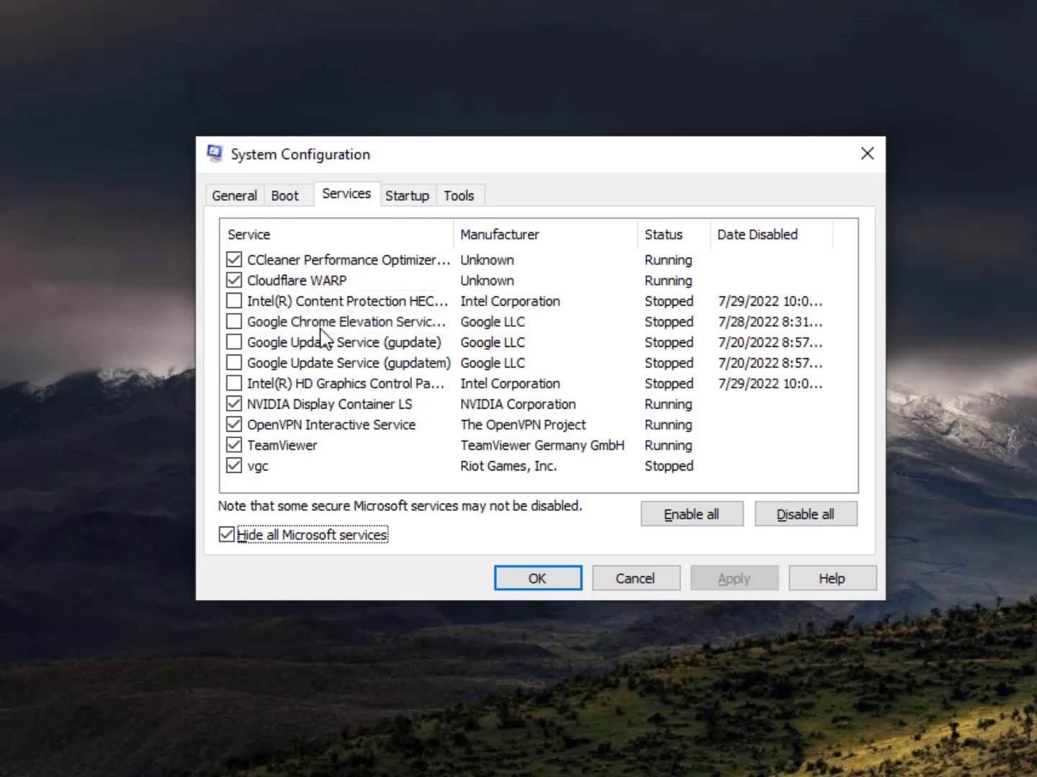
{"action": "mouse_move", "coordinate": [343, 321]}
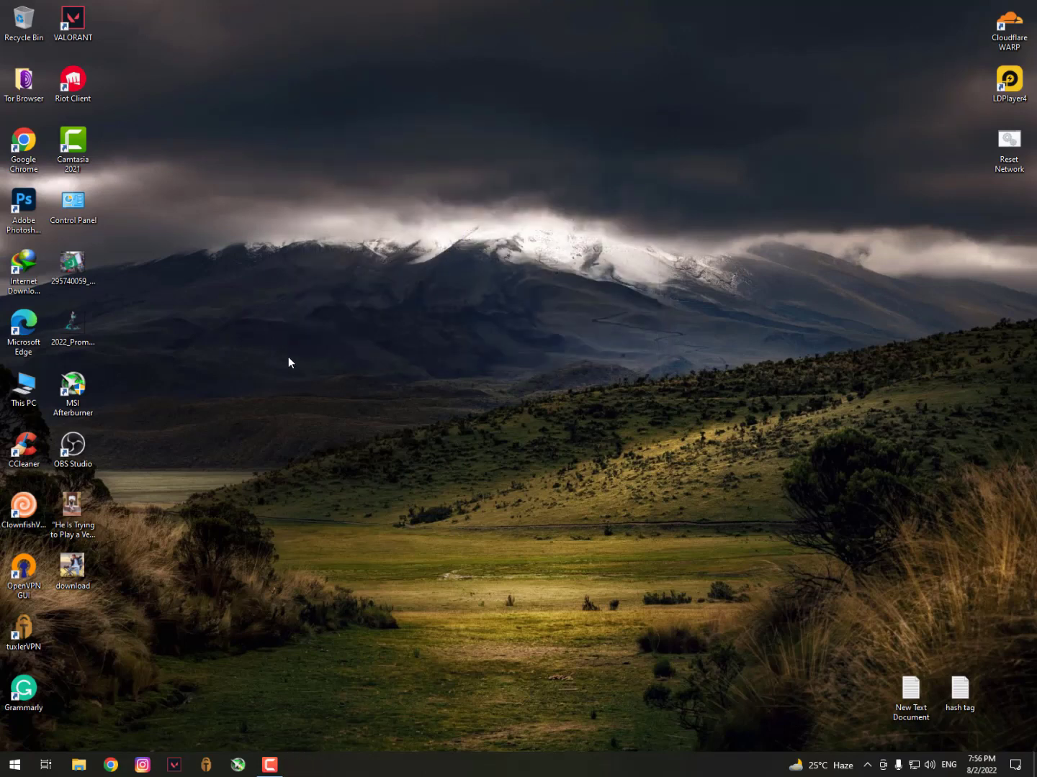
{"action": "mouse_move", "coordinate": [334, 386]}
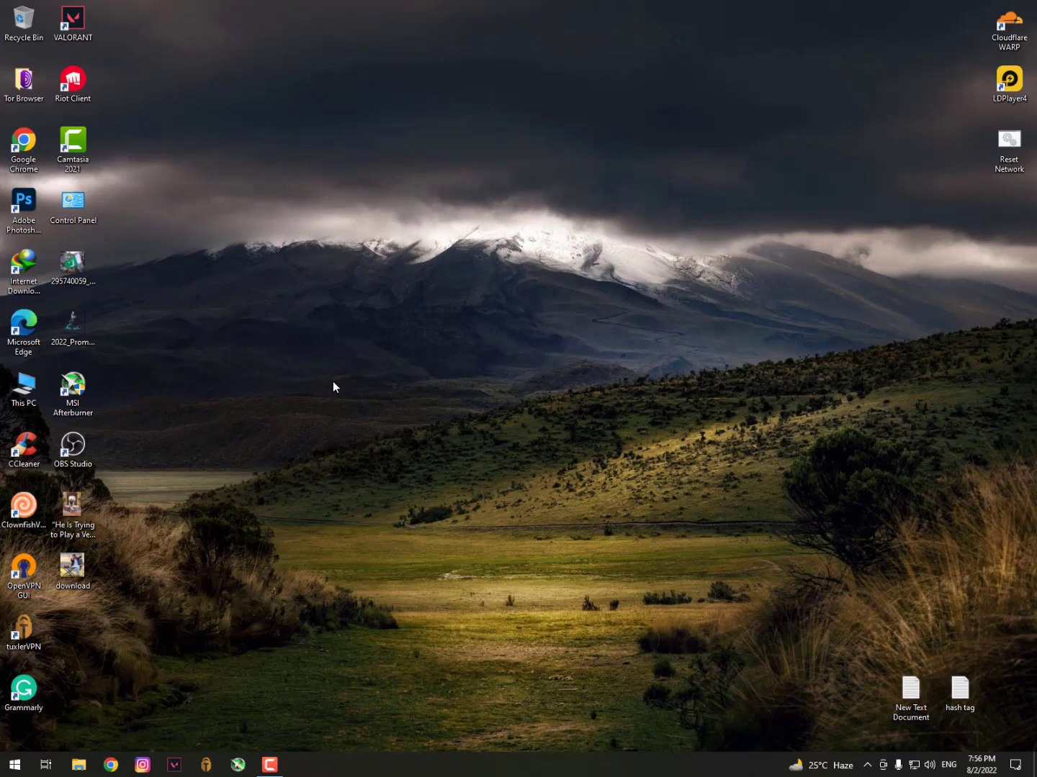
{"action": "mouse_move", "coordinate": [374, 498]}
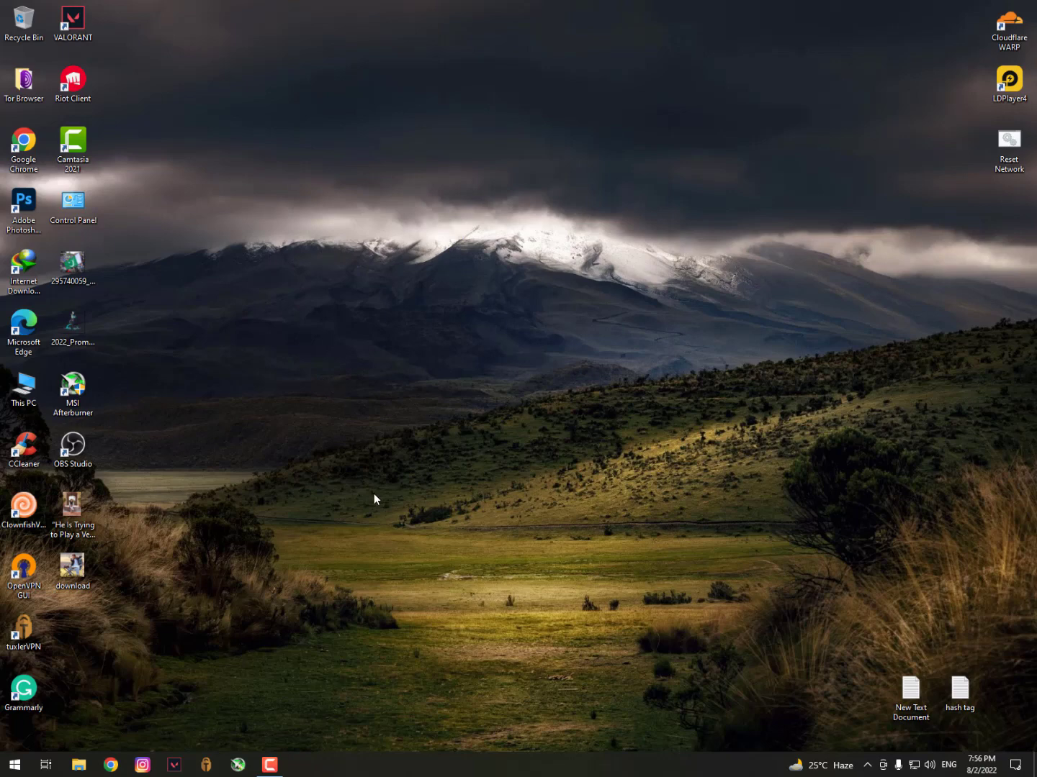
- Bring up the taskbar's right-click menu
{"action": "right_click", "coordinate": [504, 764]}
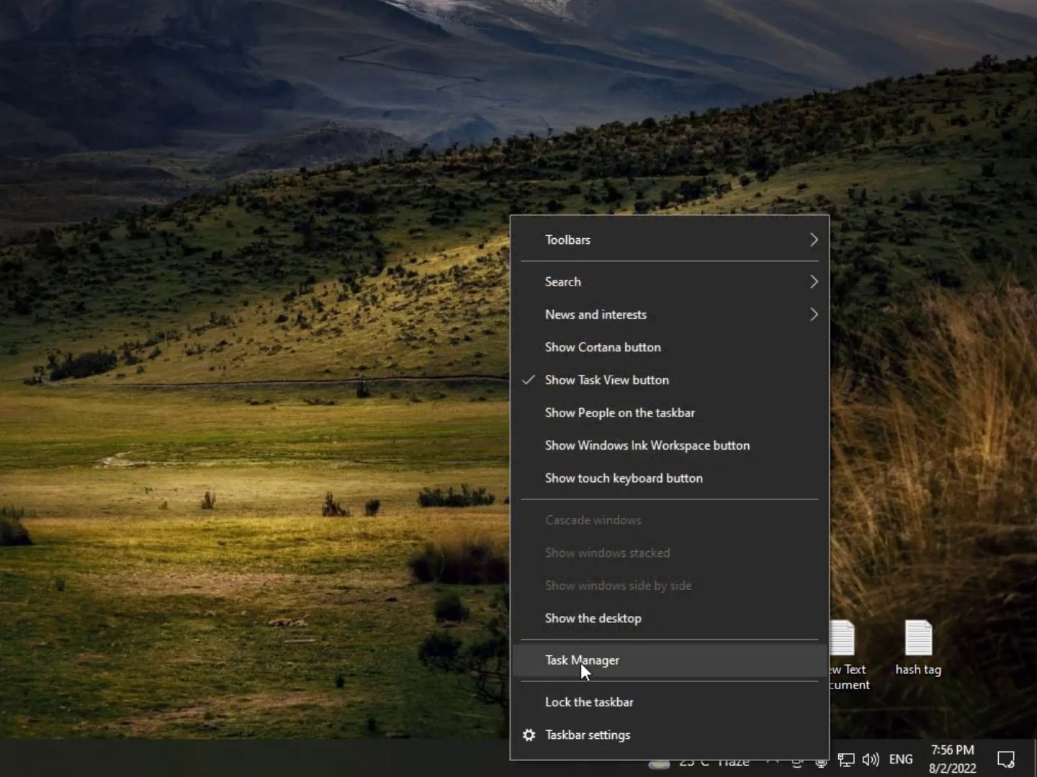
- Launch Task Manager and bring up actions for Opera GX Browser Assistant on the Startup tab
{"action": "left_click", "coordinate": [581, 659]}
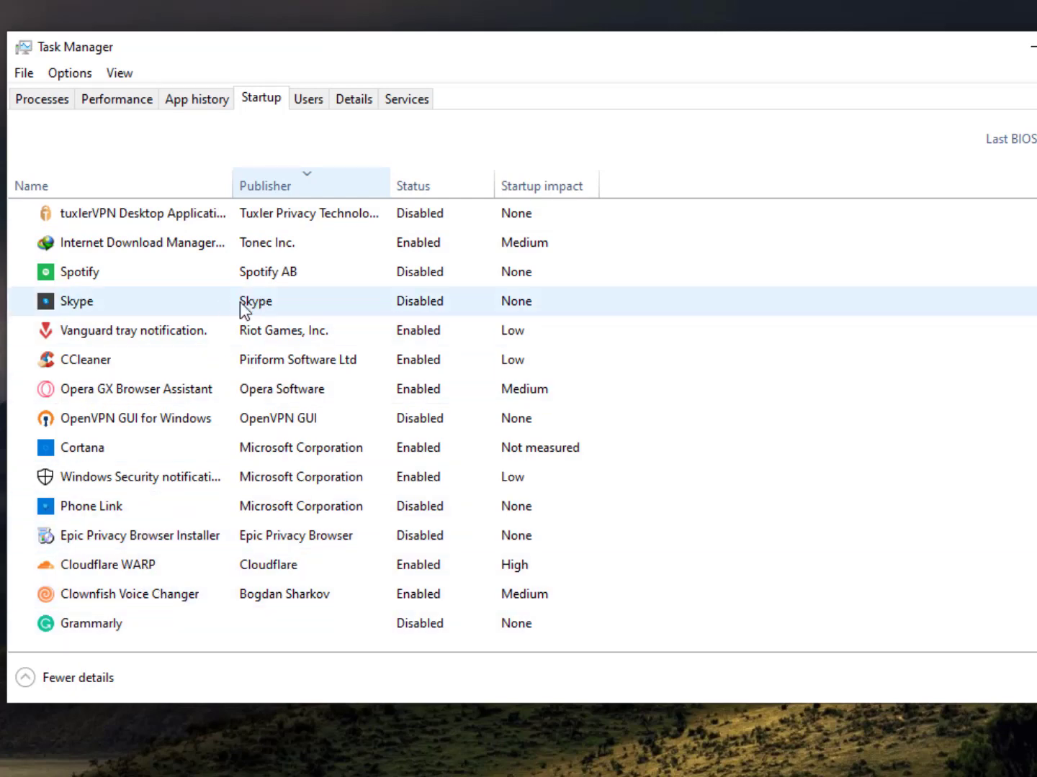
{"action": "right_click", "coordinate": [135, 389]}
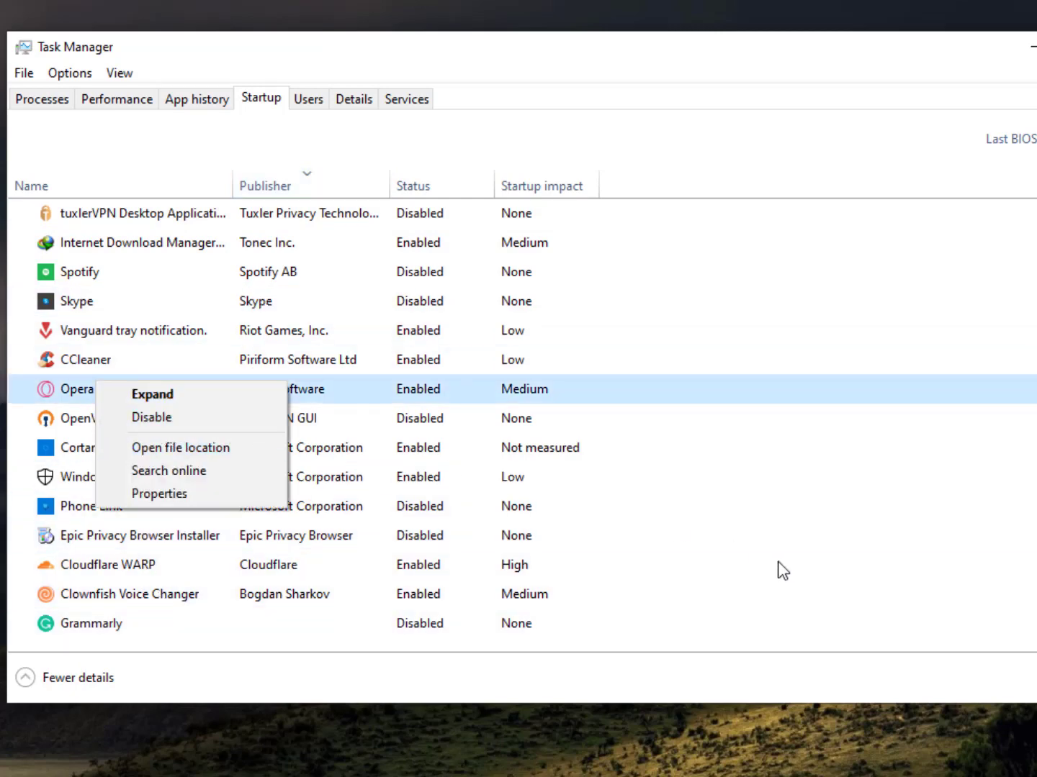